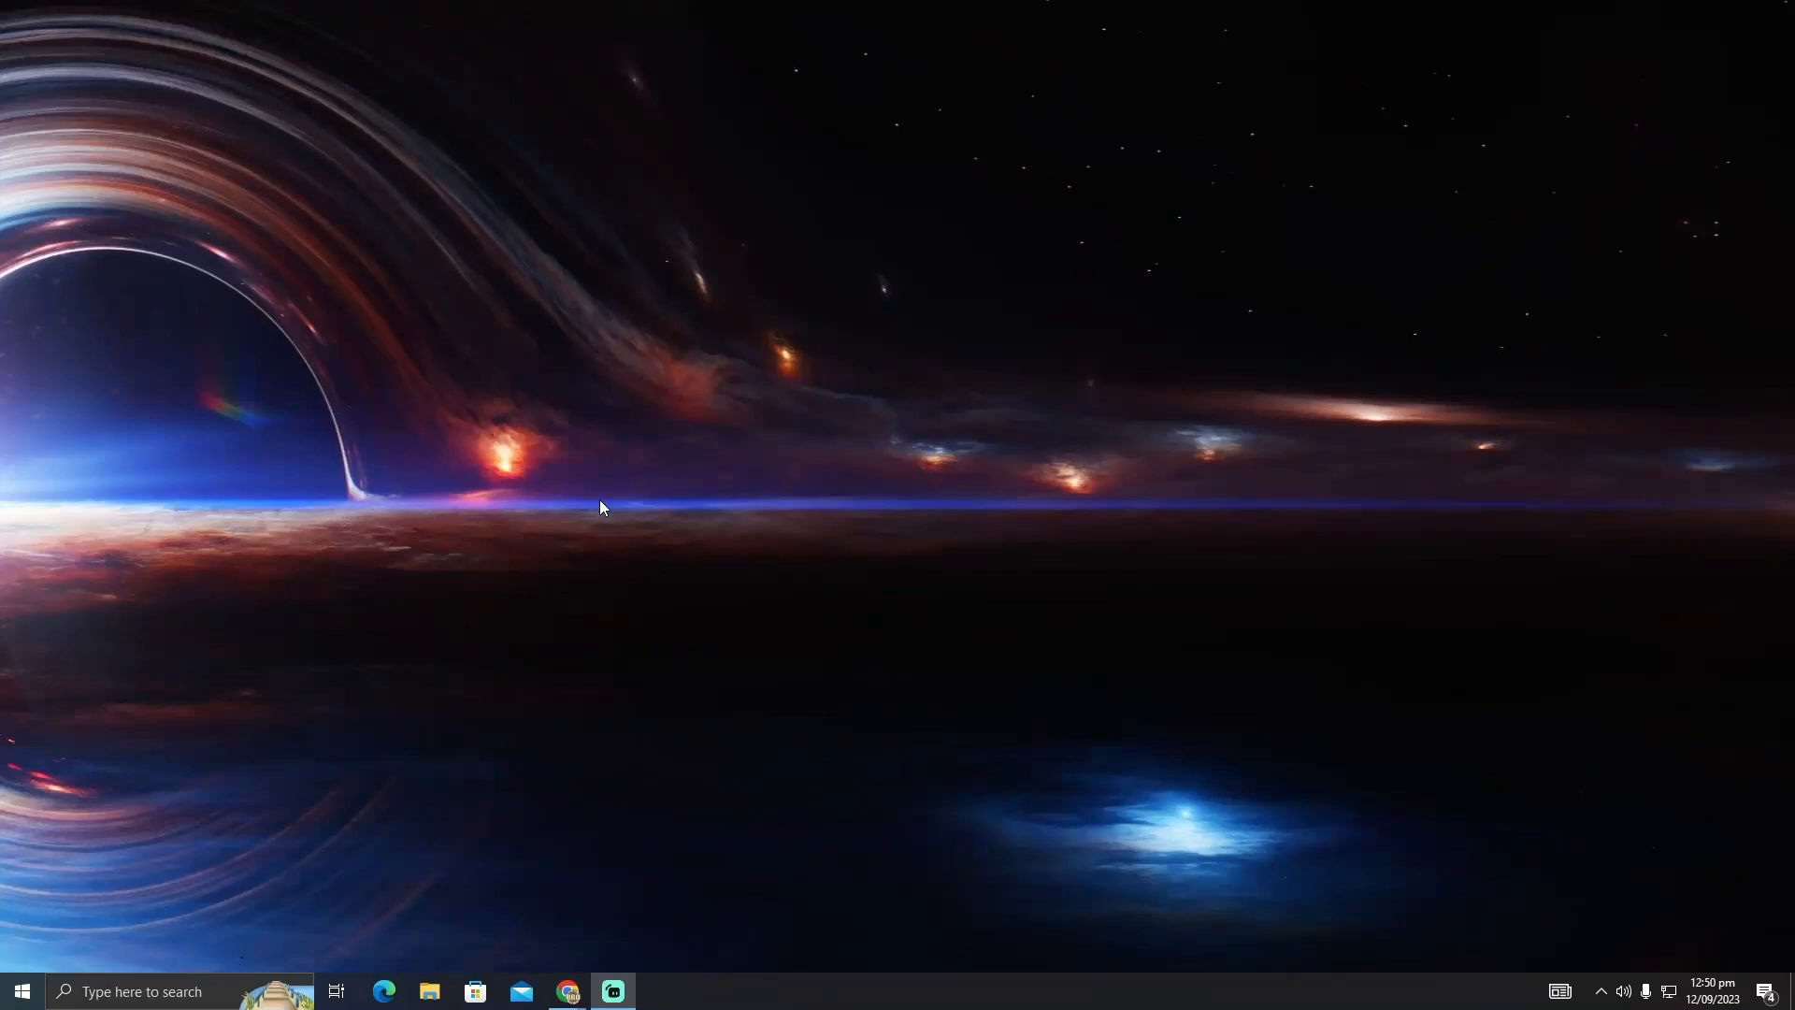
mouse_move(675, 400)
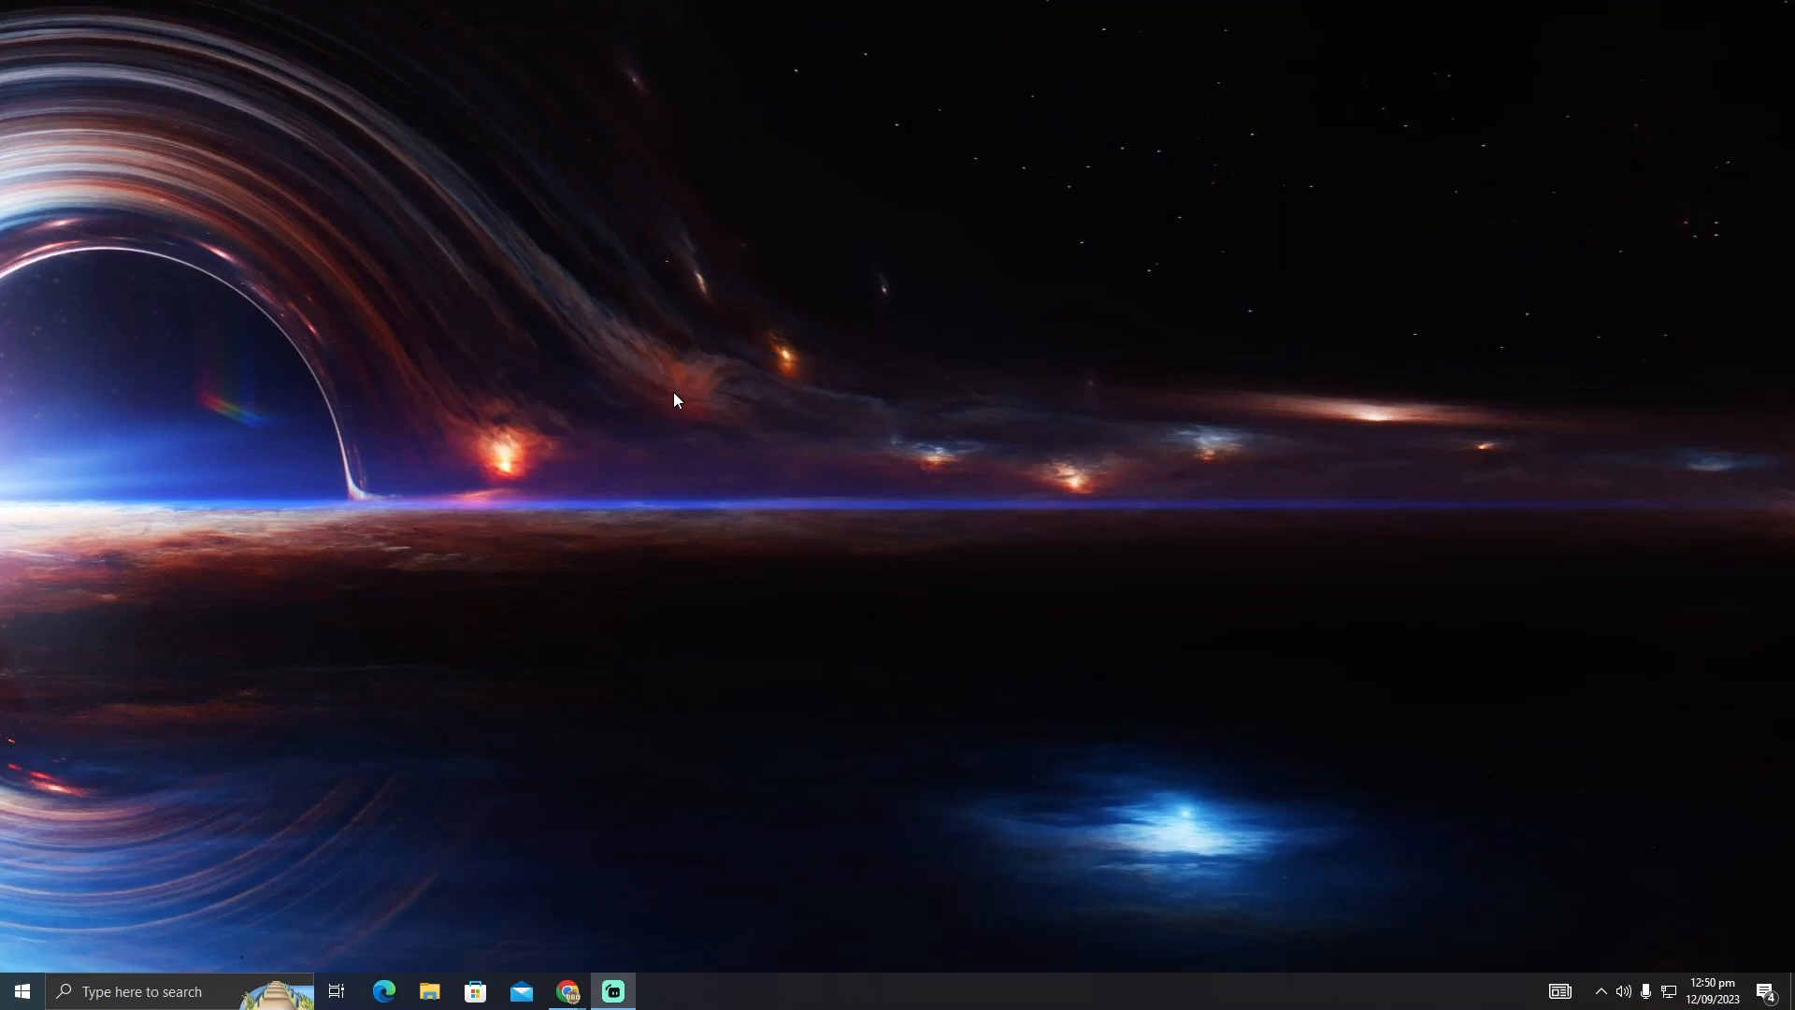
mouse_move(600, 770)
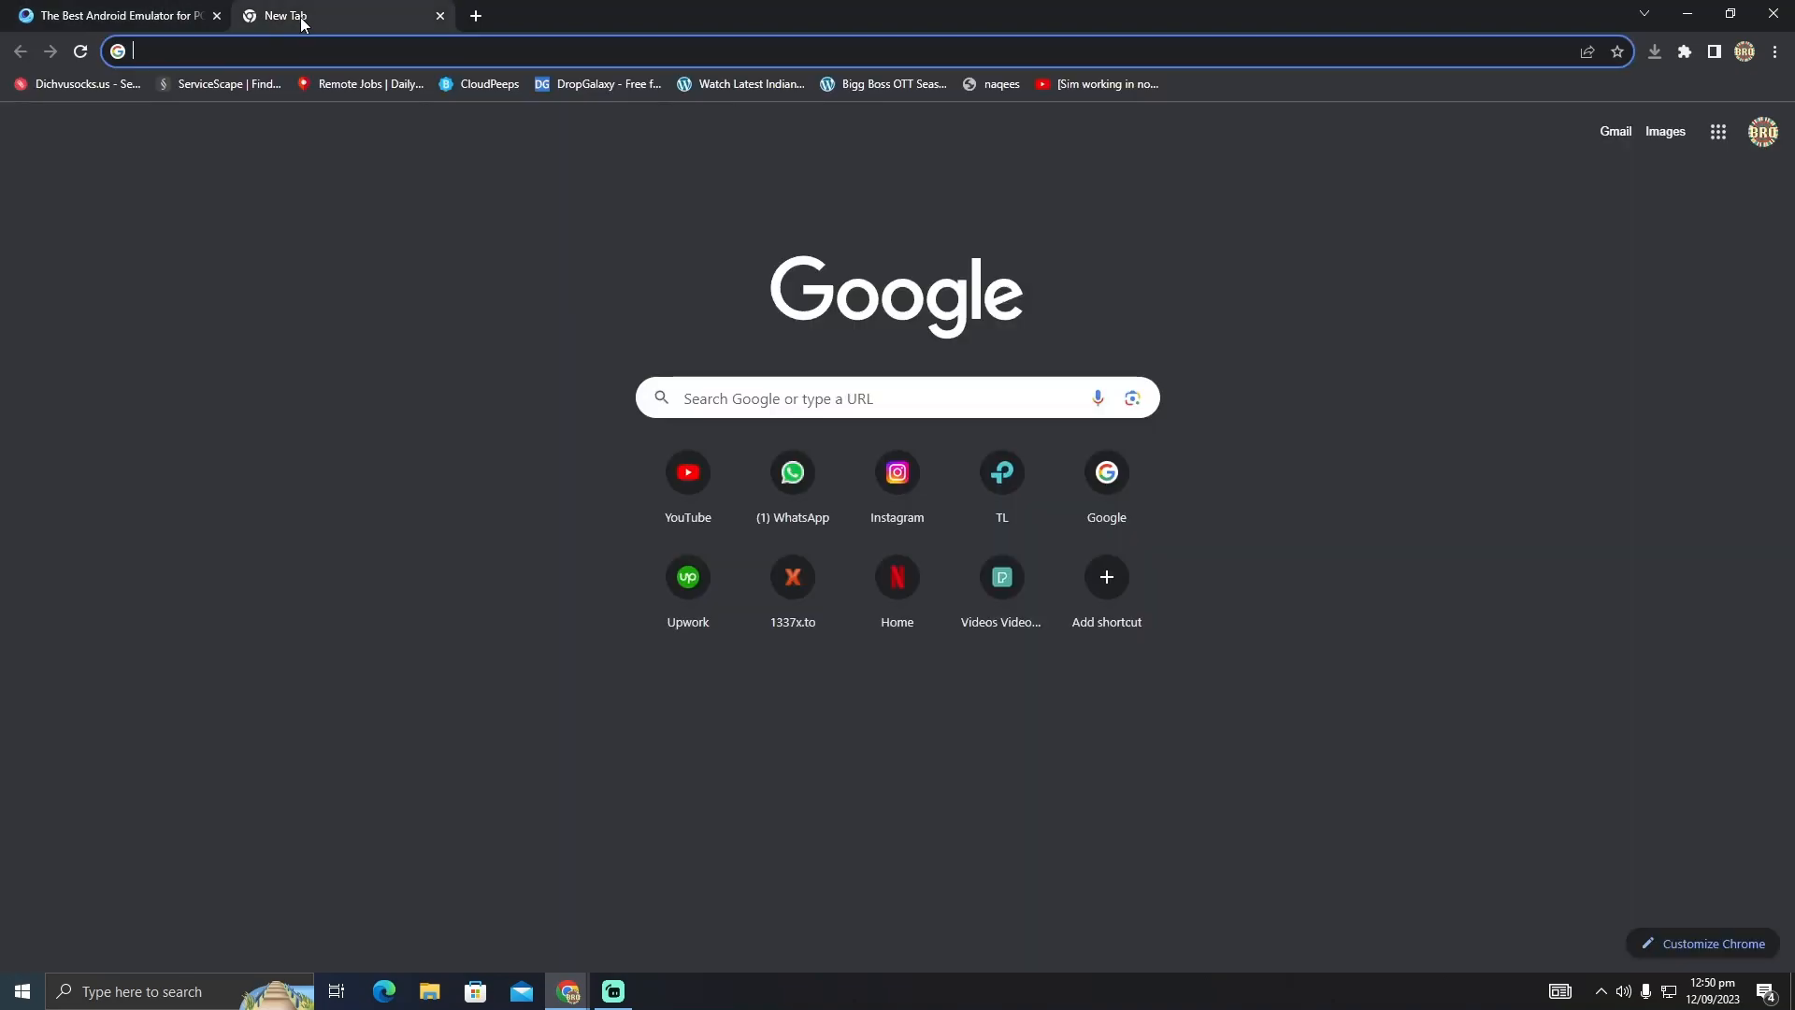
Step: Search Google for 'blue stacks' and open the official BlueStacks website from the results
text(blue)
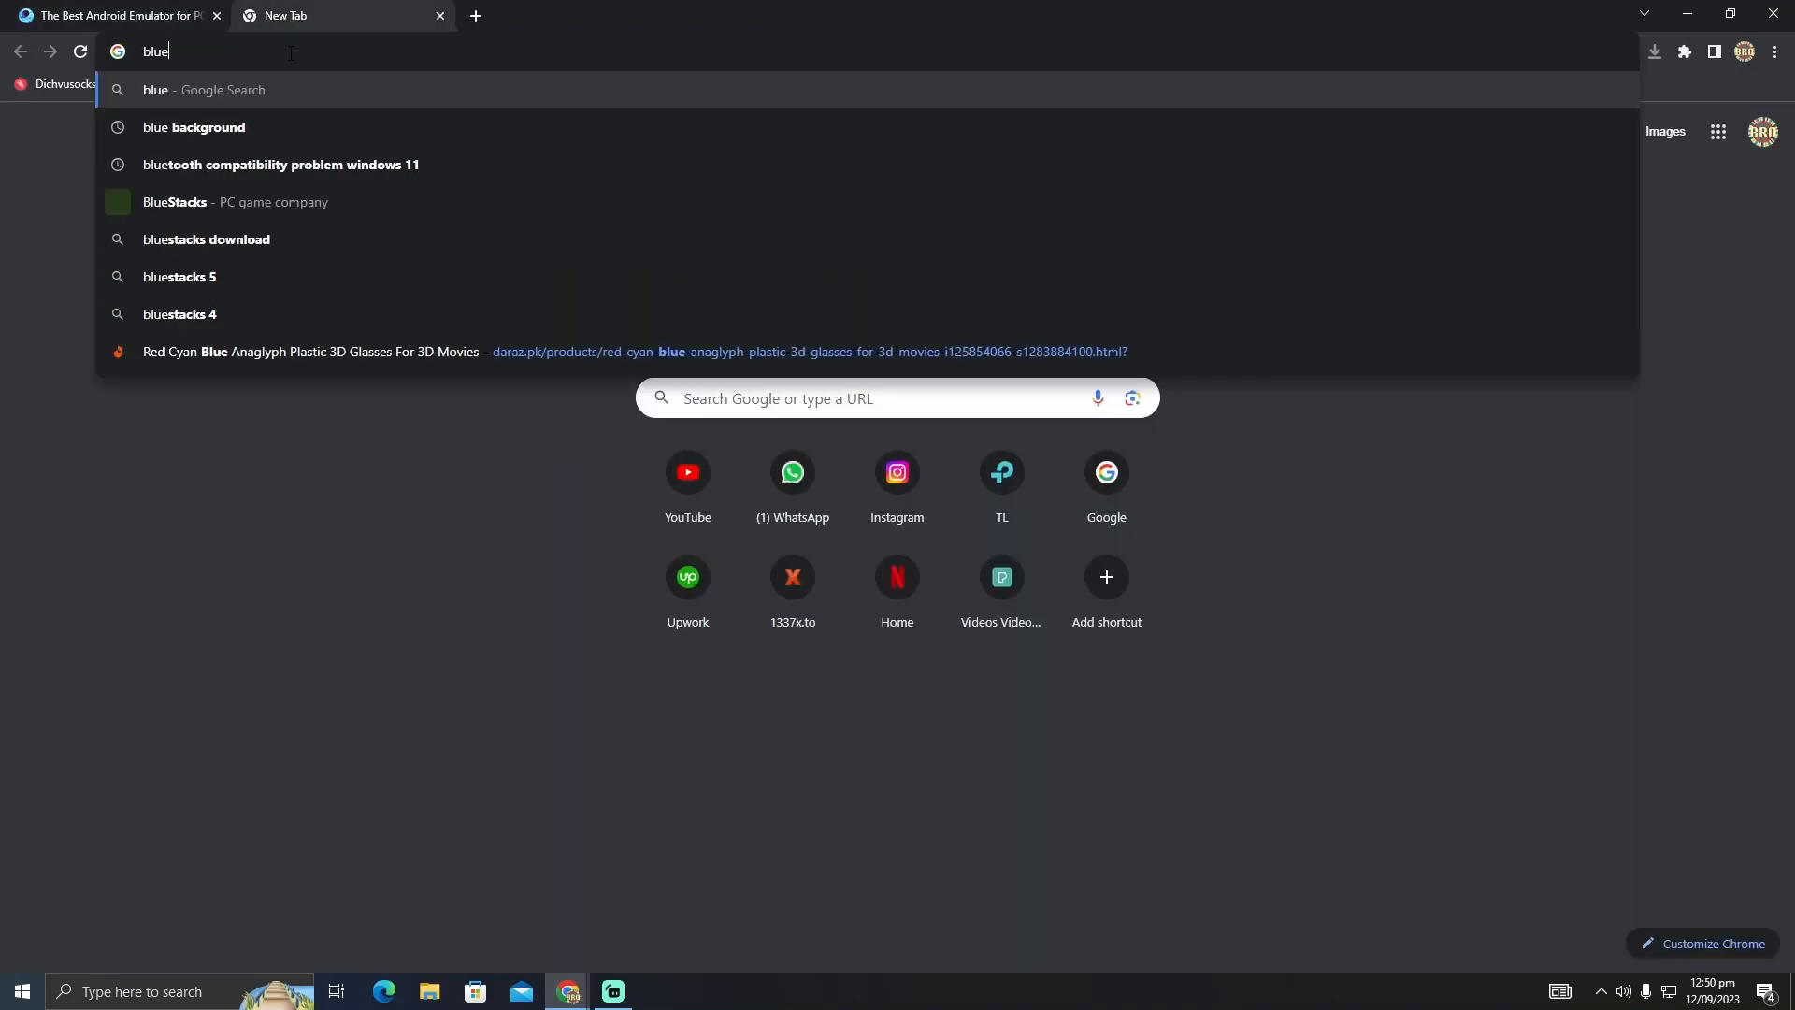
text(" ")
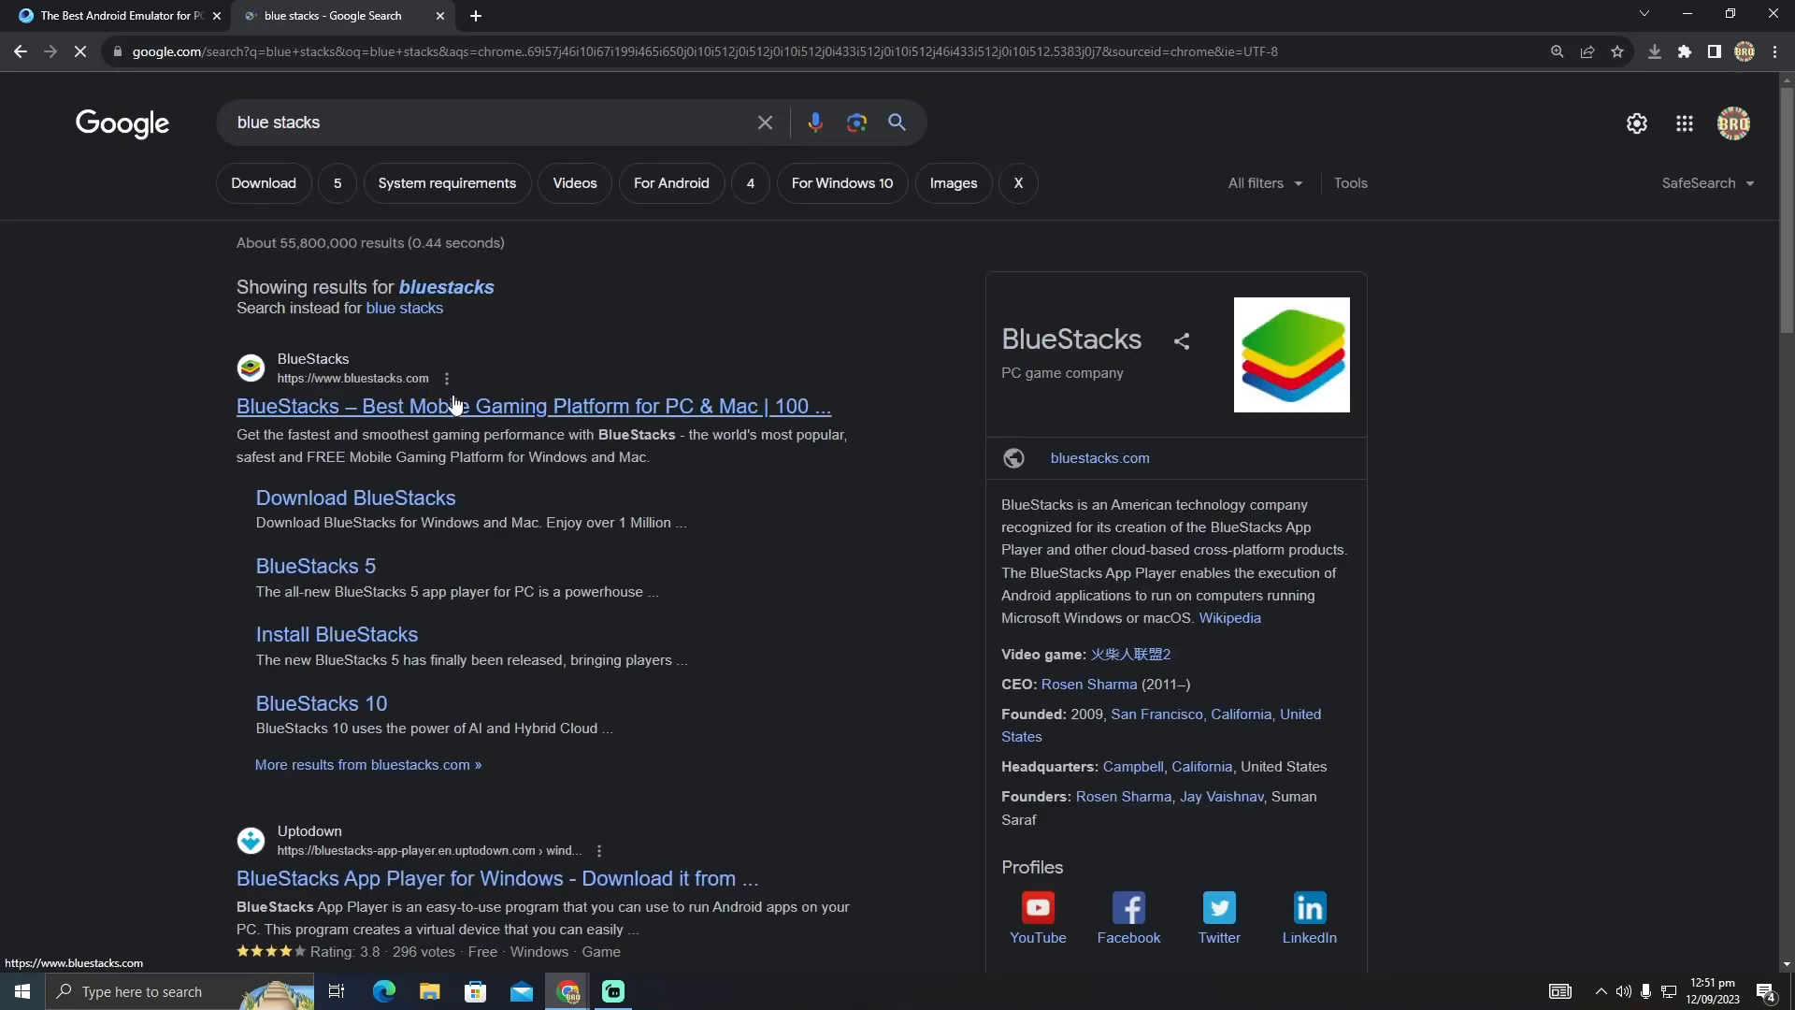
click(533, 405)
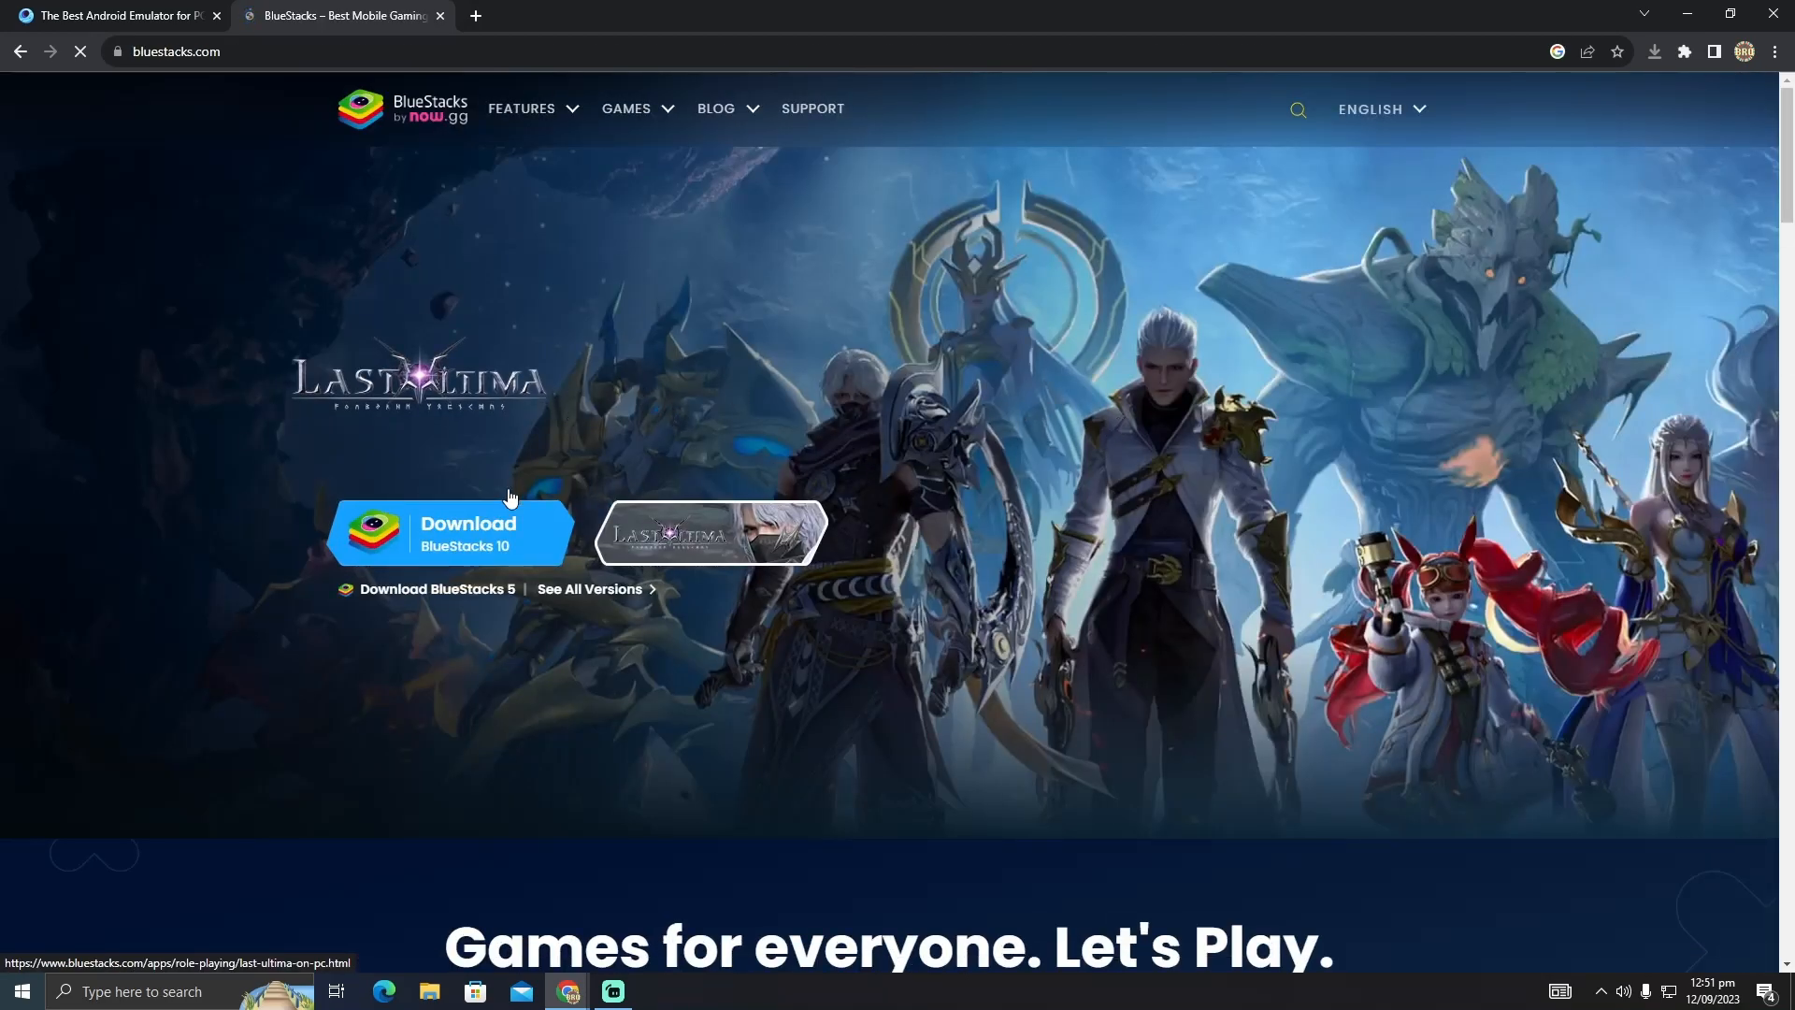
mouse_move(724, 355)
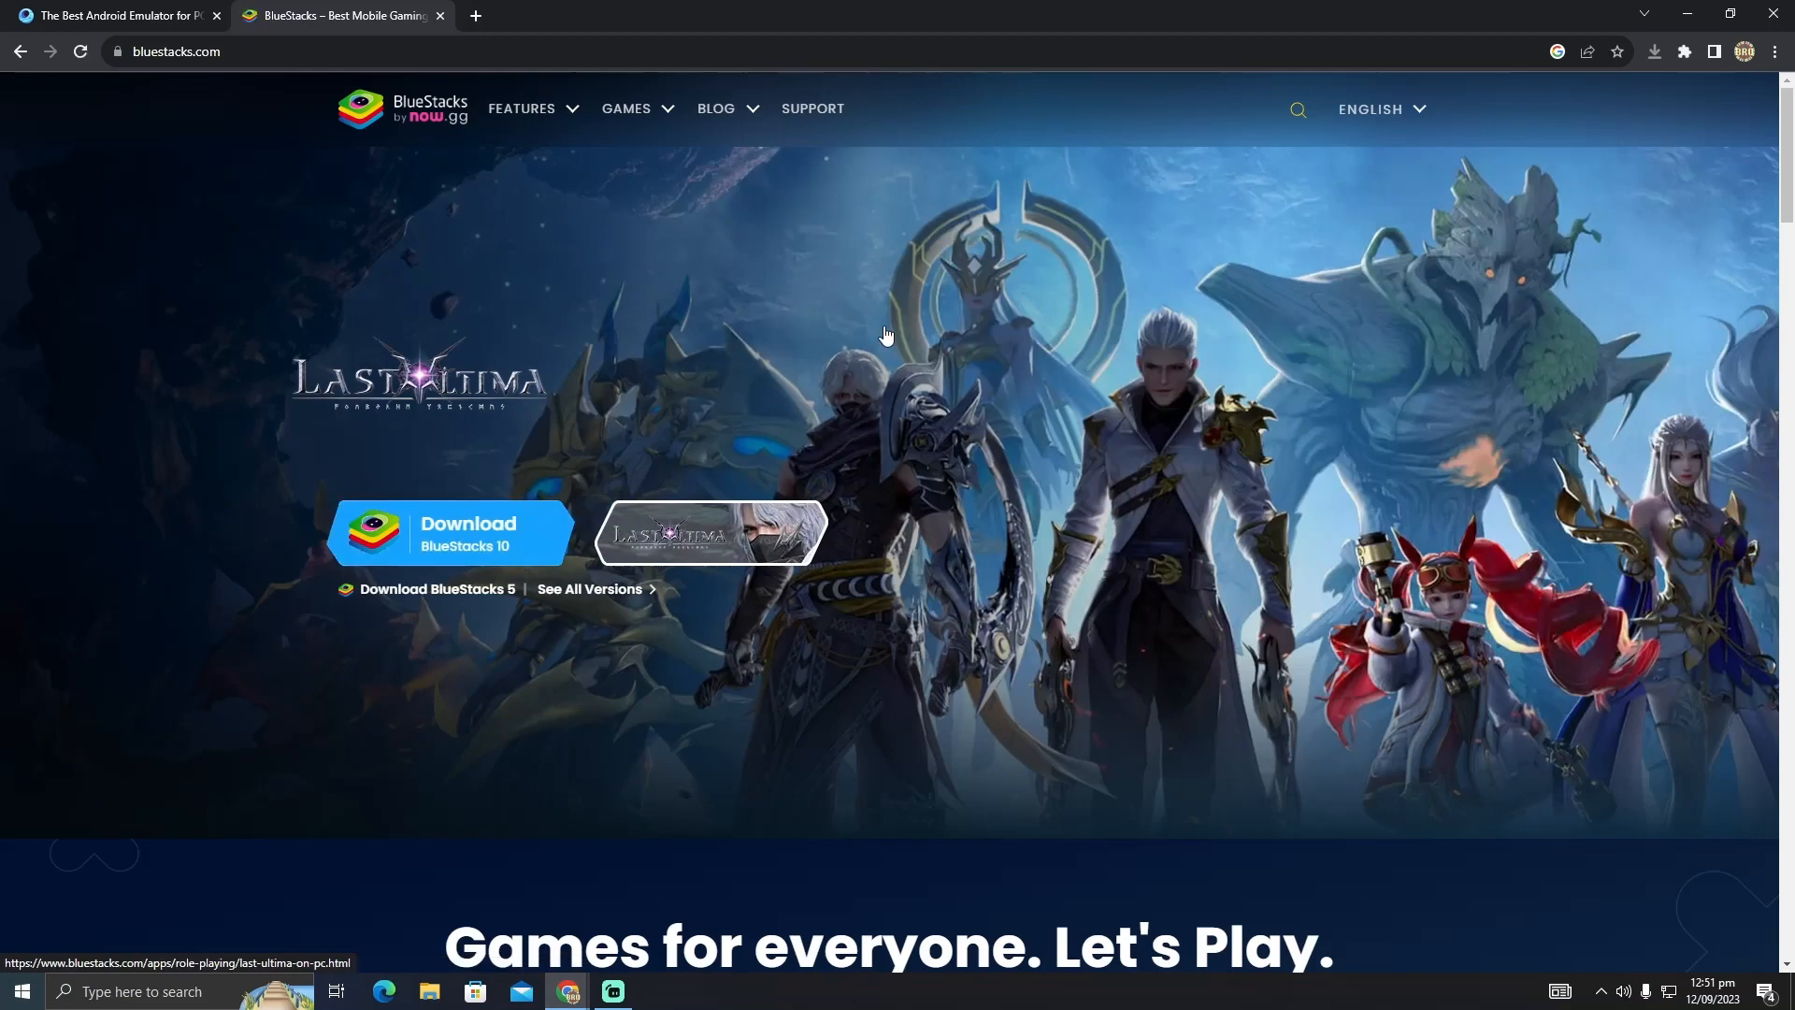
mouse_move(1036, 537)
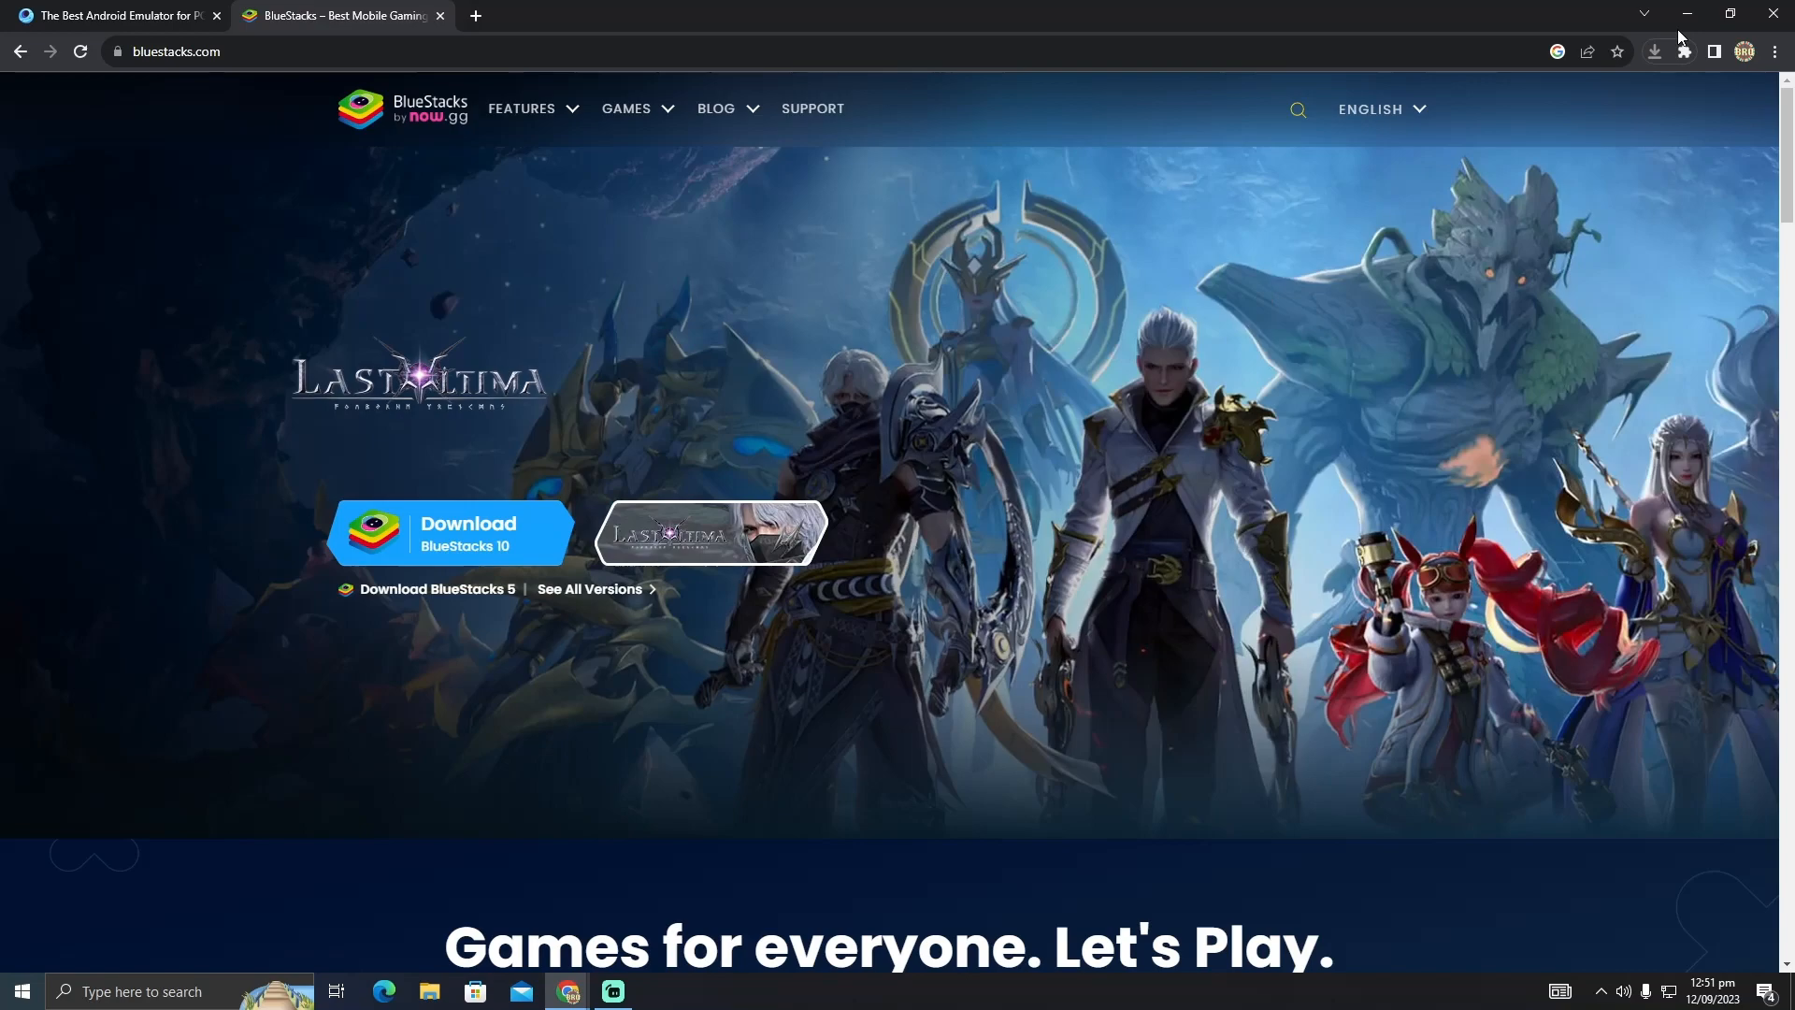
text(game)
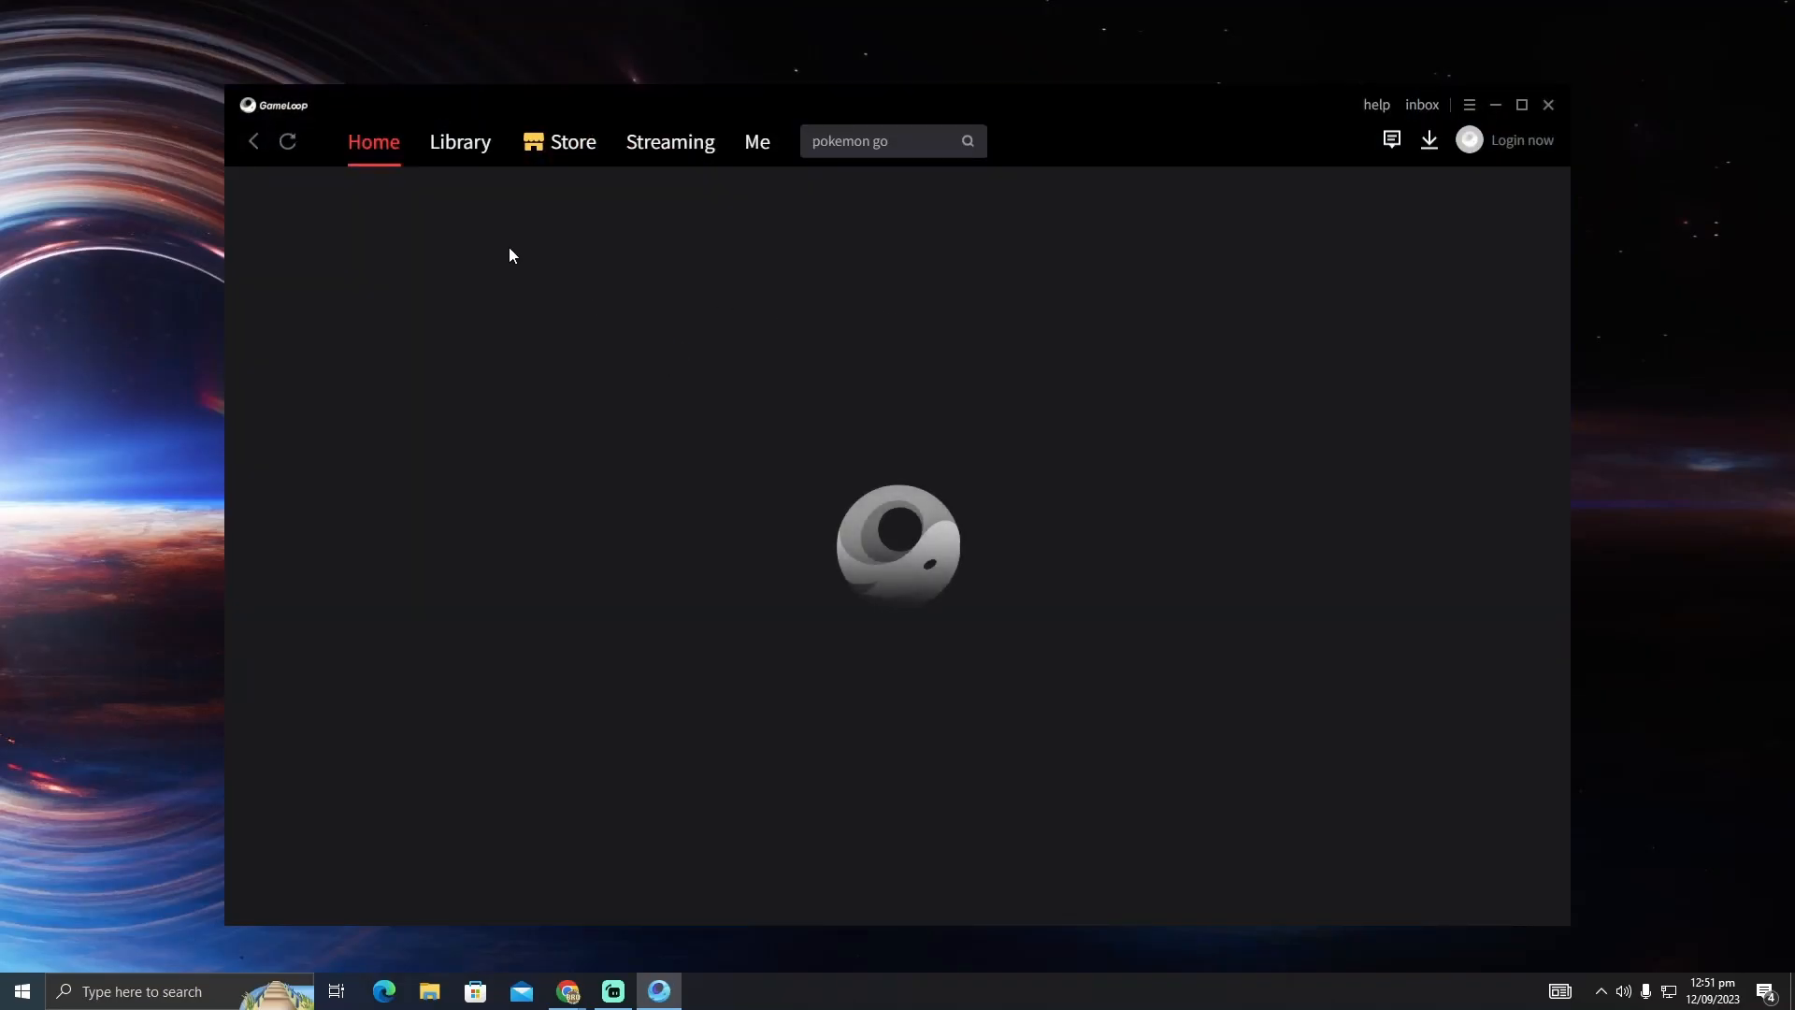
Step: Switch to the Library view listing PUBG Mobile, Free Fire and Call of Duty
click(460, 141)
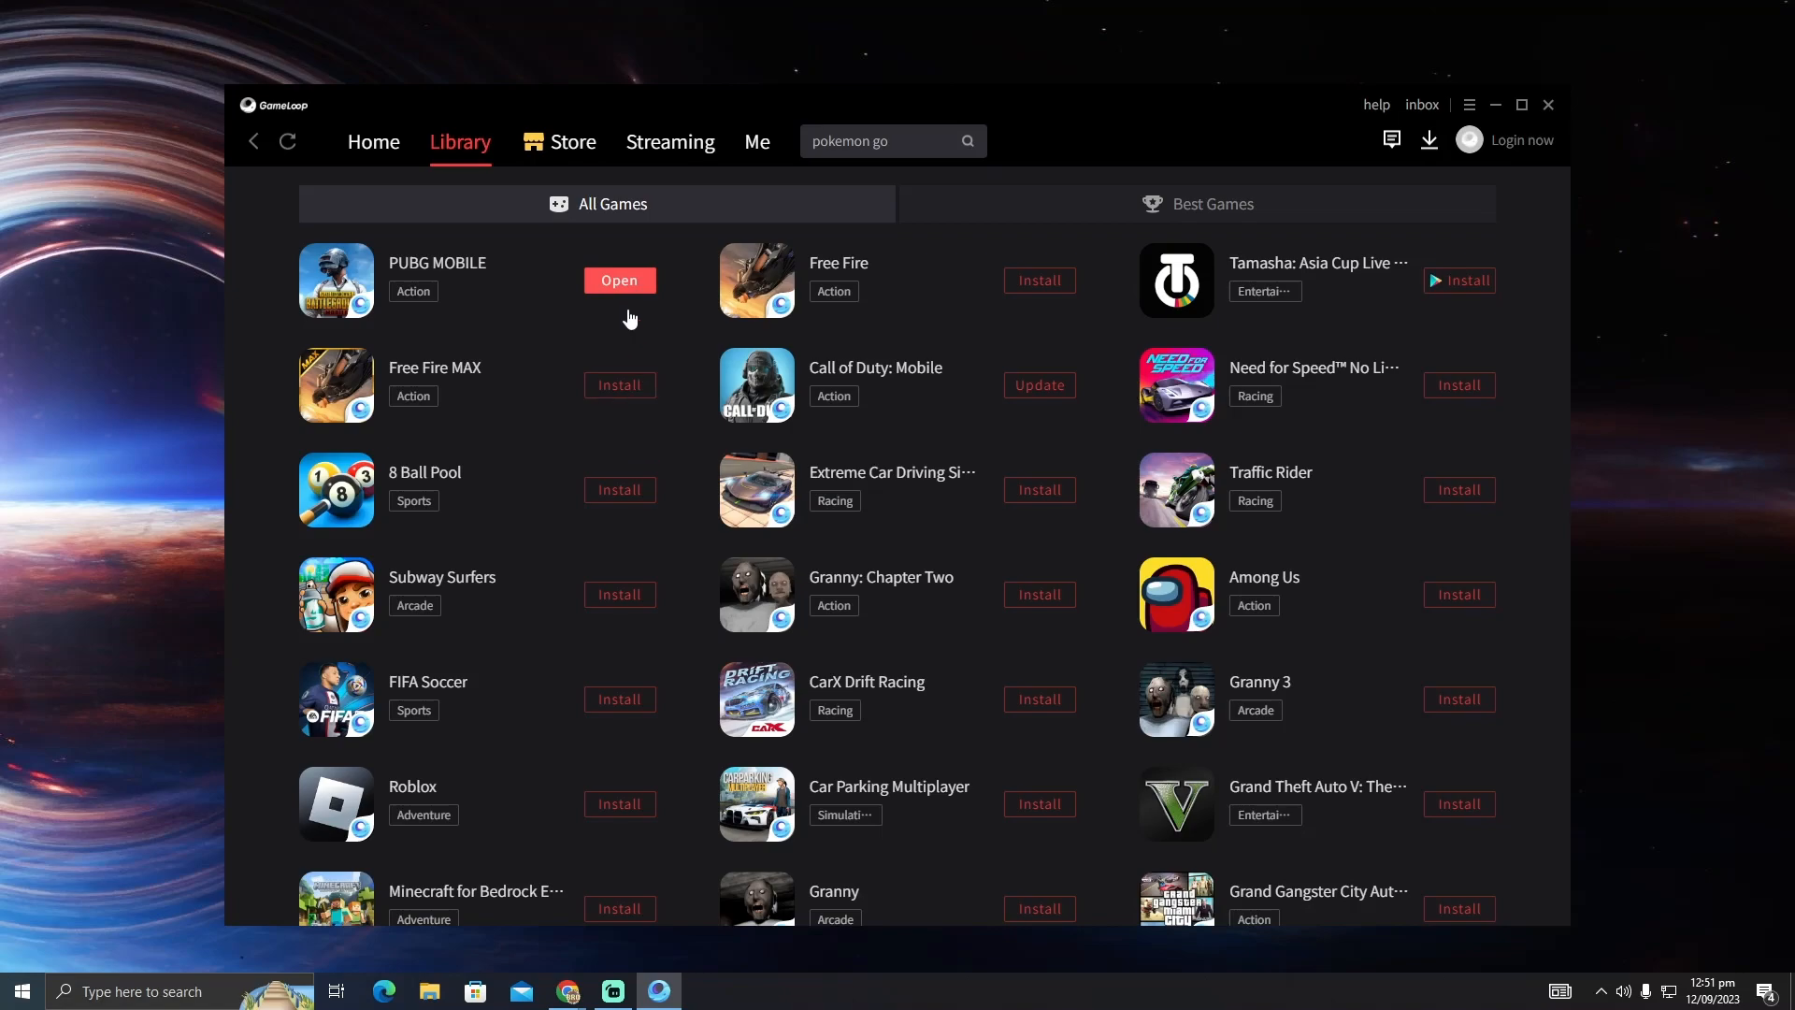
Step: Launch PUBG MOBILE so the Gameloop(64beta) emulator window appears with its home screen apps
click(618, 278)
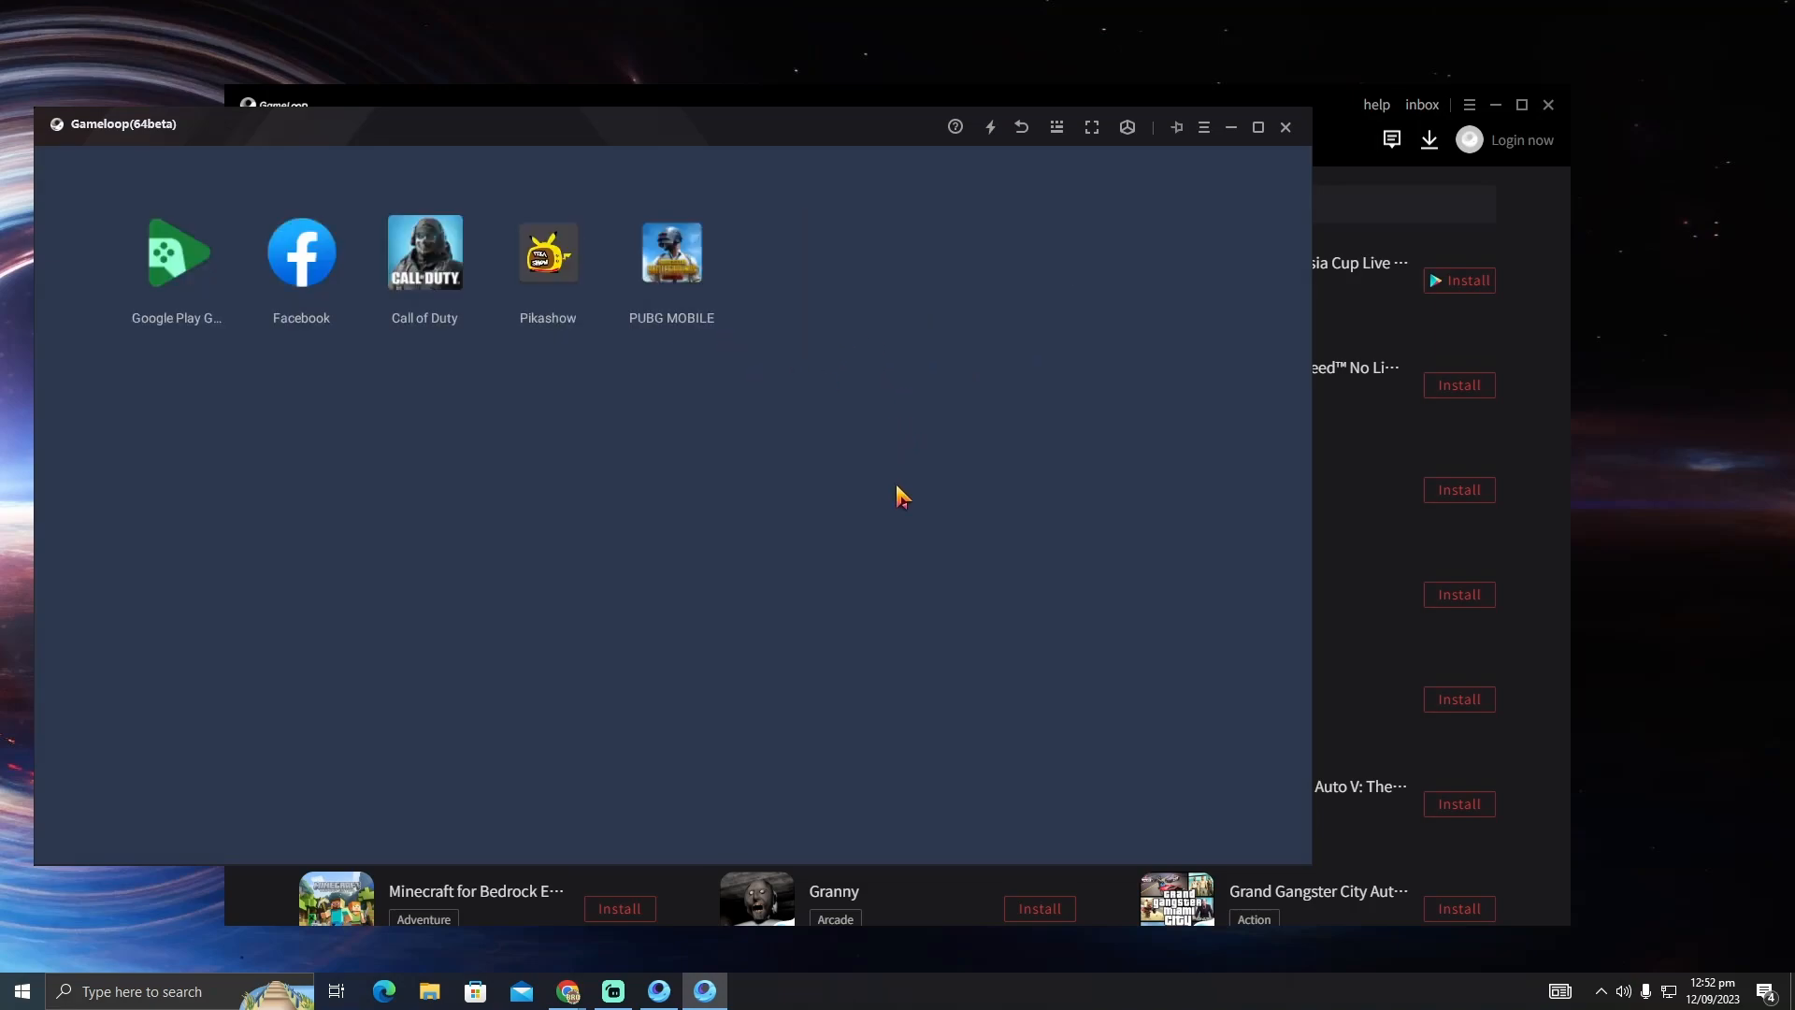
mouse_move(912, 475)
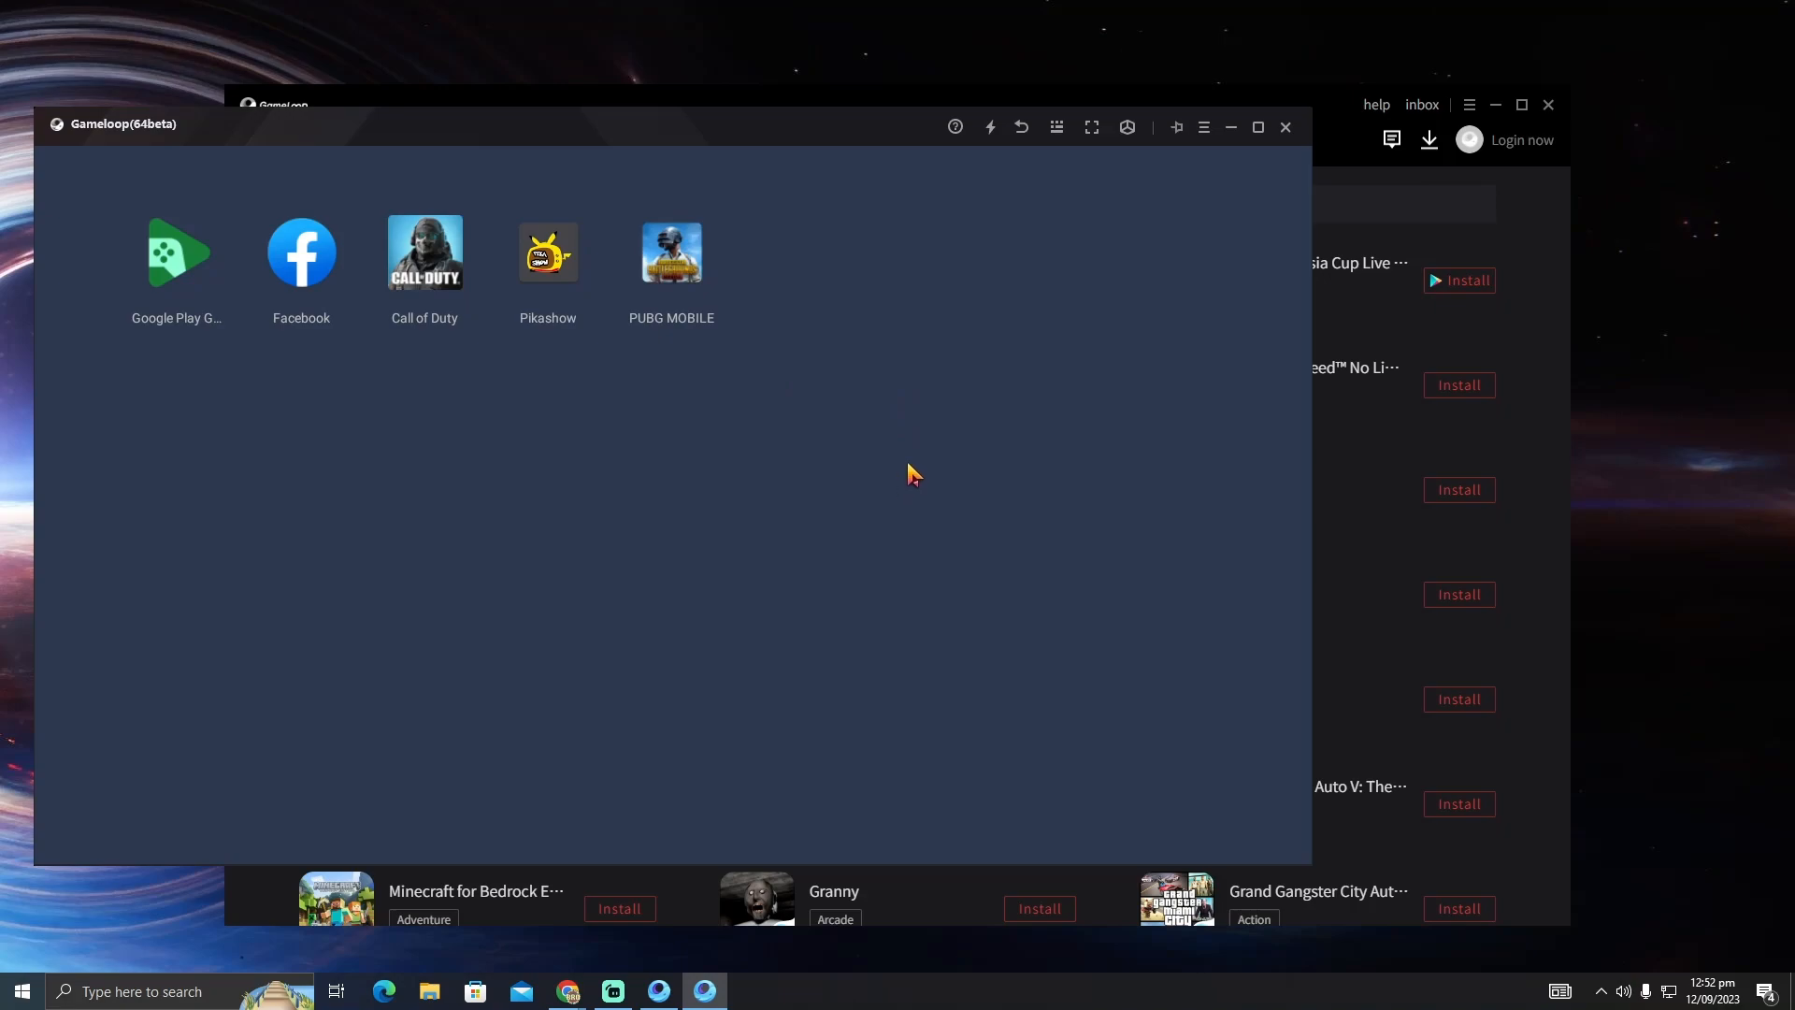
mouse_move(844, 286)
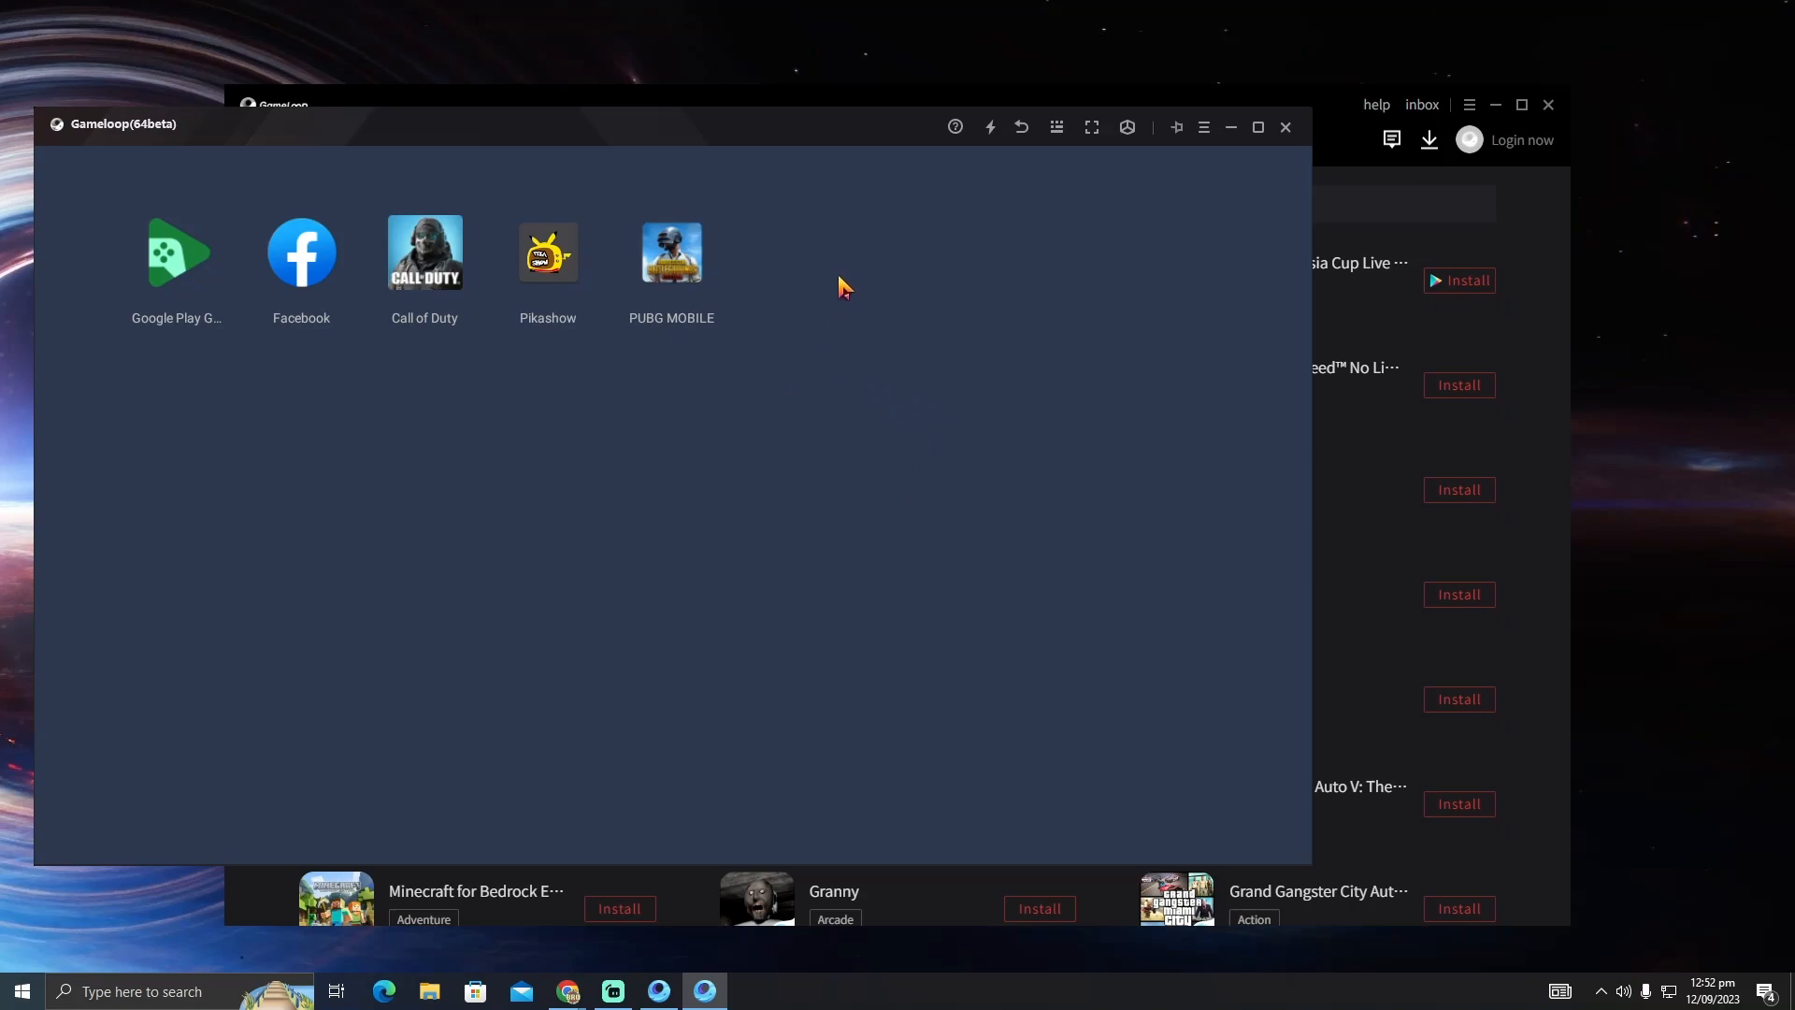
mouse_move(857, 249)
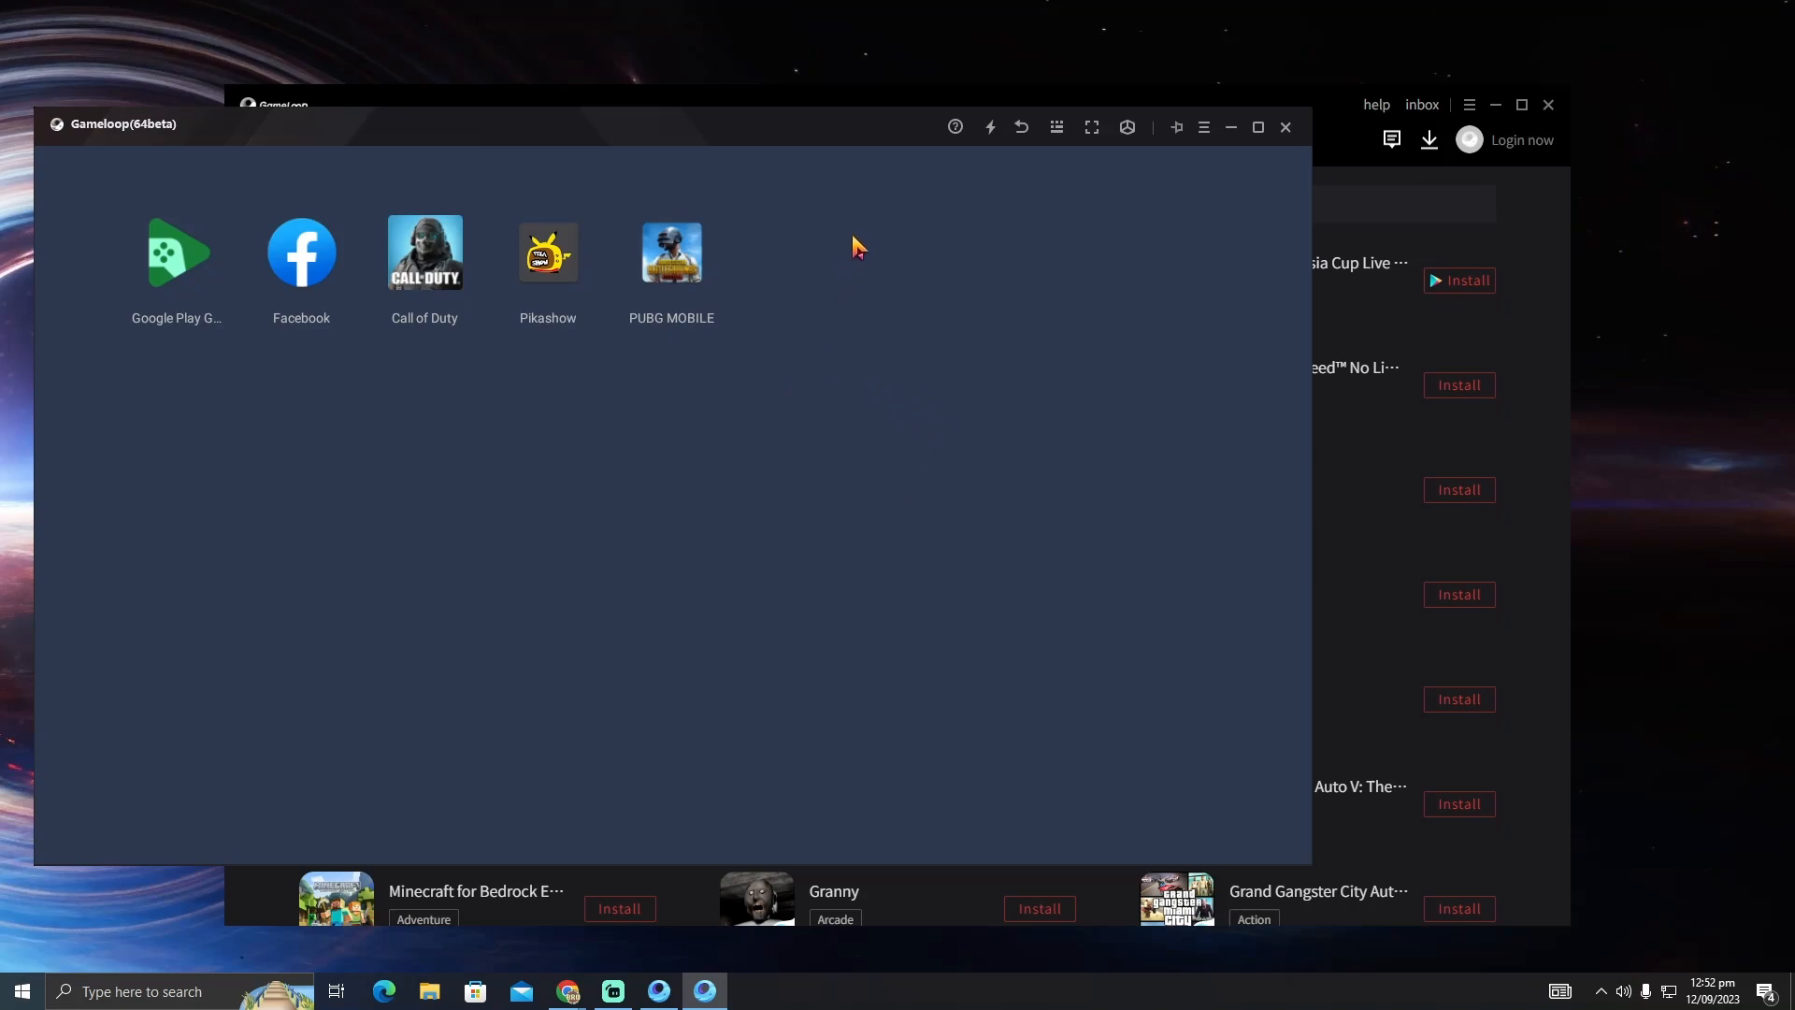
mouse_move(864, 230)
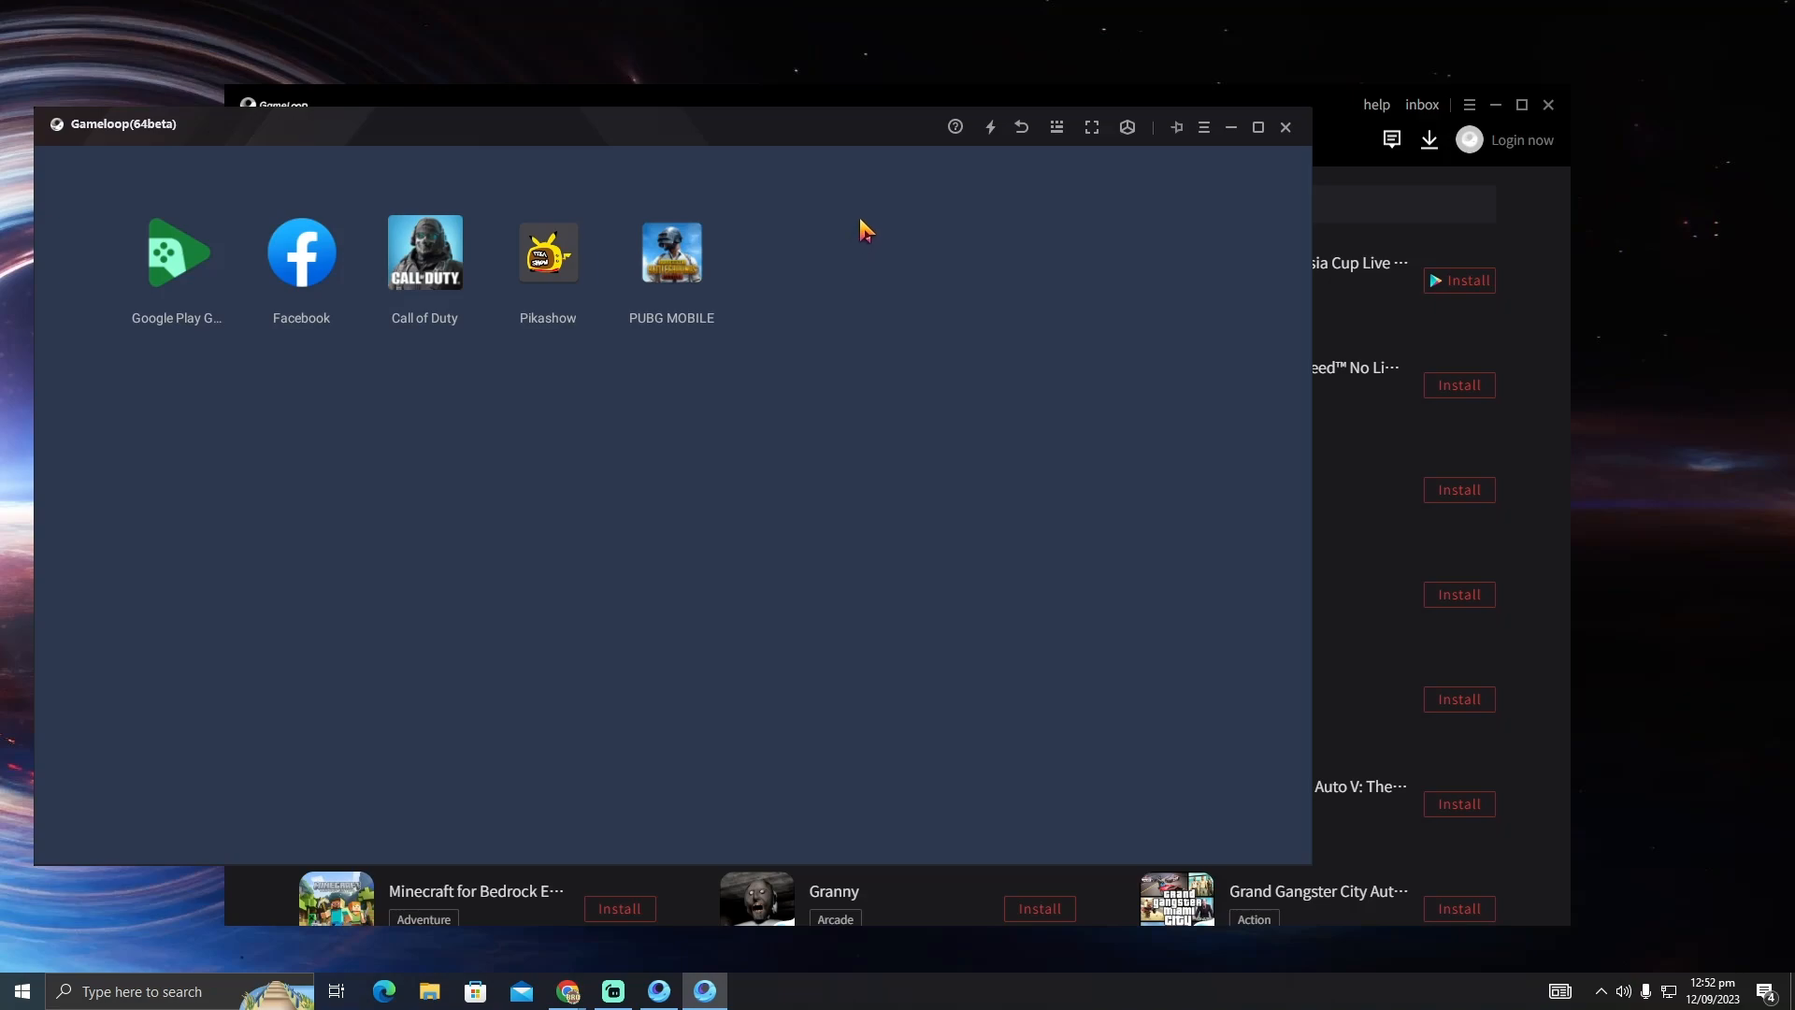
mouse_move(867, 264)
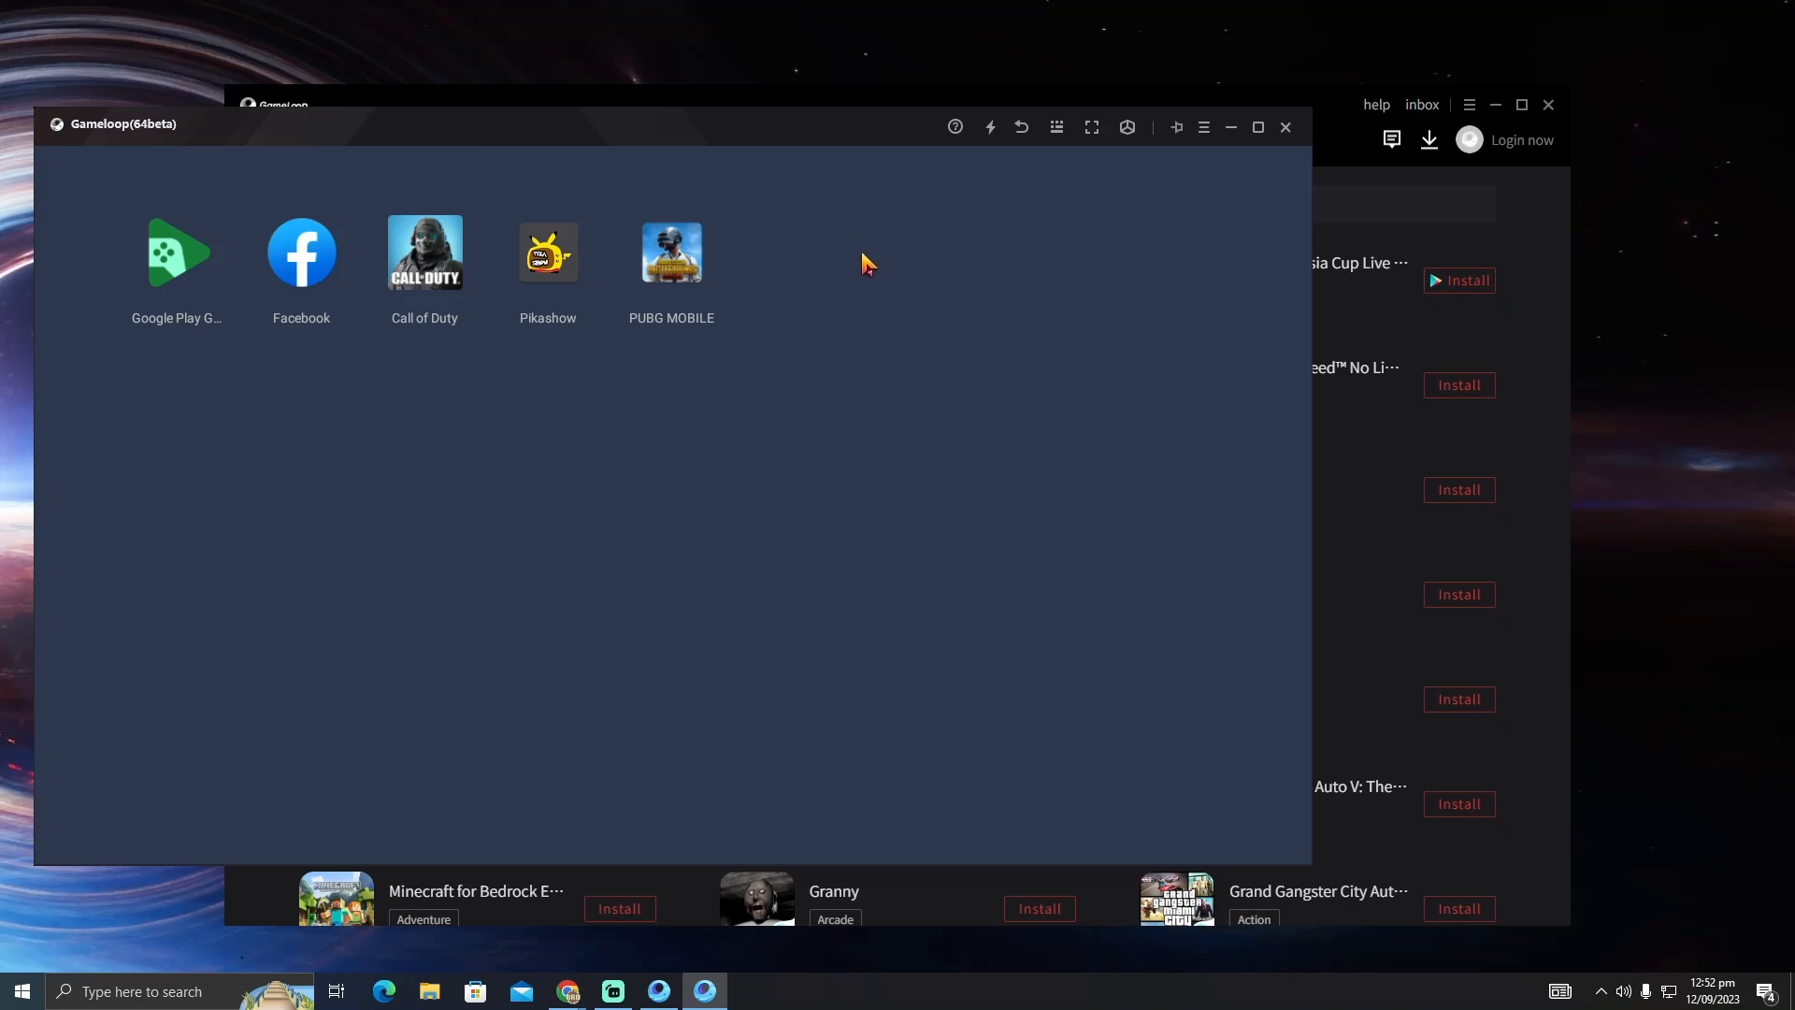
mouse_move(840, 282)
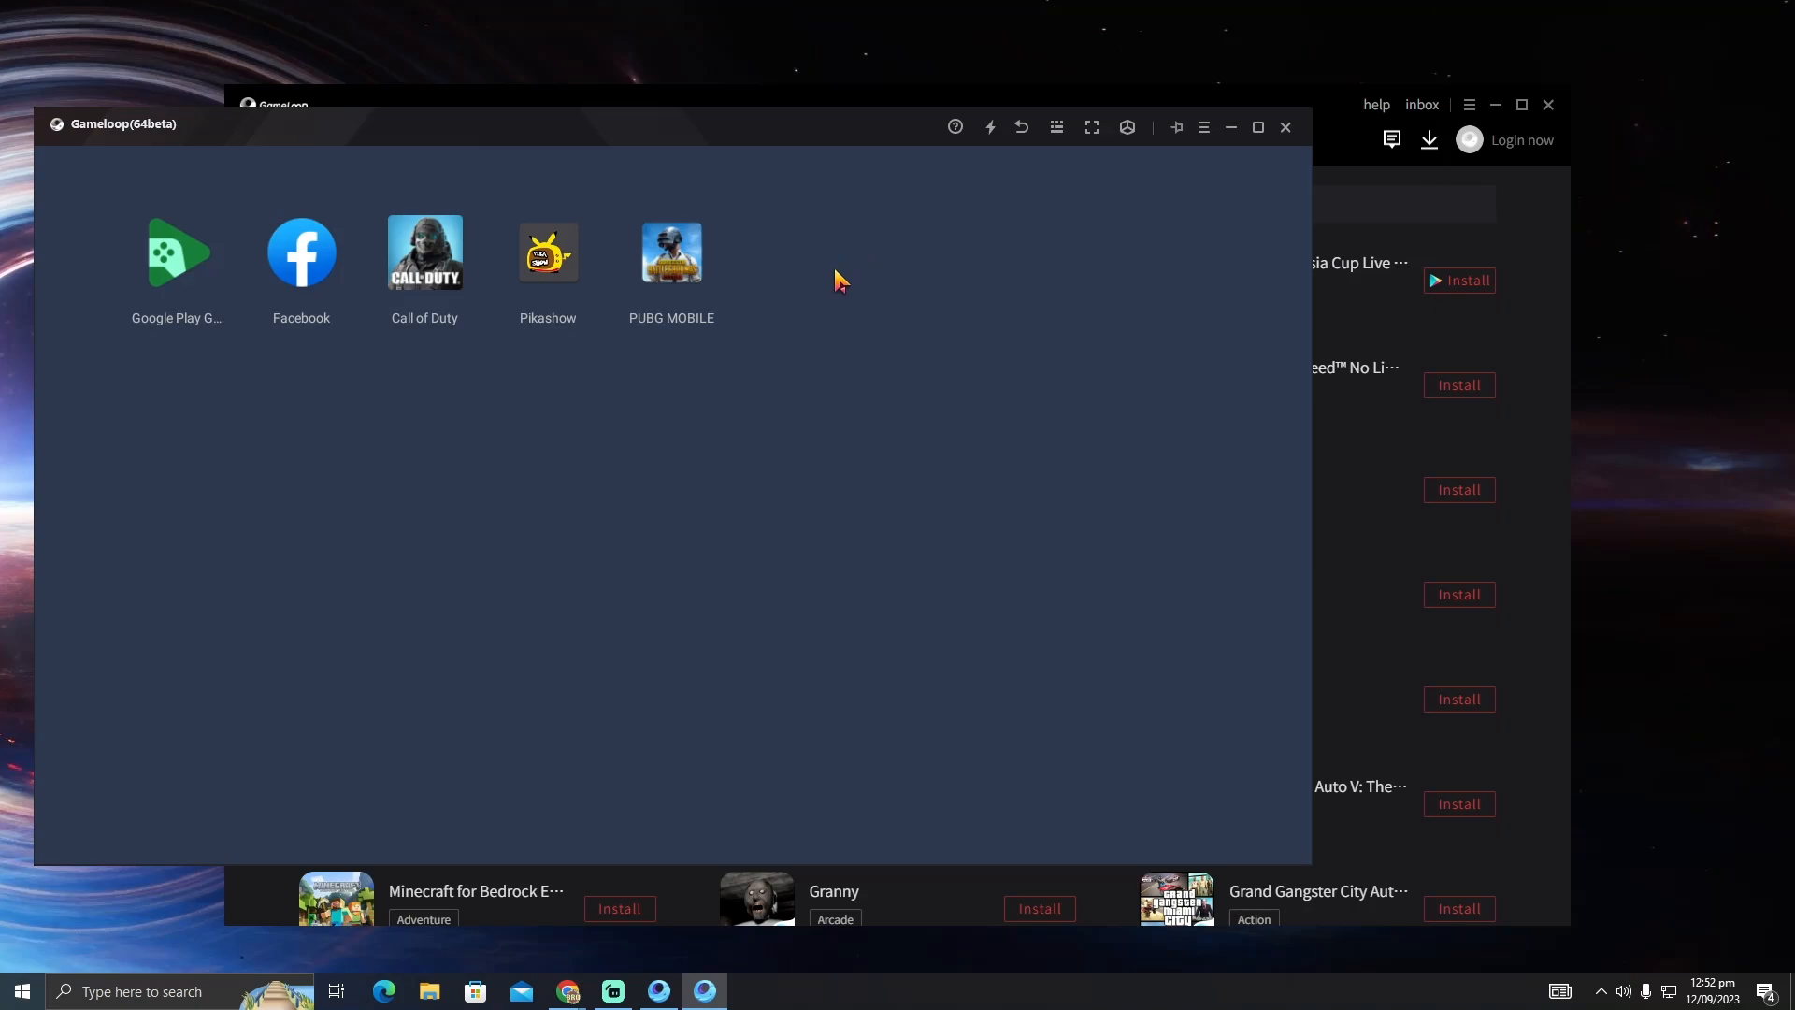